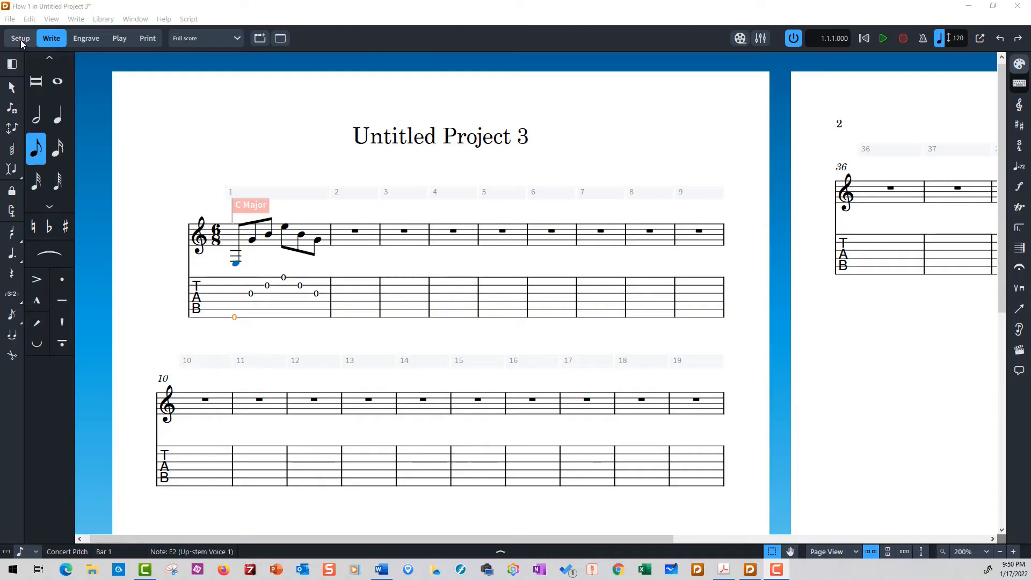
Add an empty player from Fretted Instruments as a 4-string Bass Guitar in Setup mode.
{"action": "left_click", "coordinate": [20, 38]}
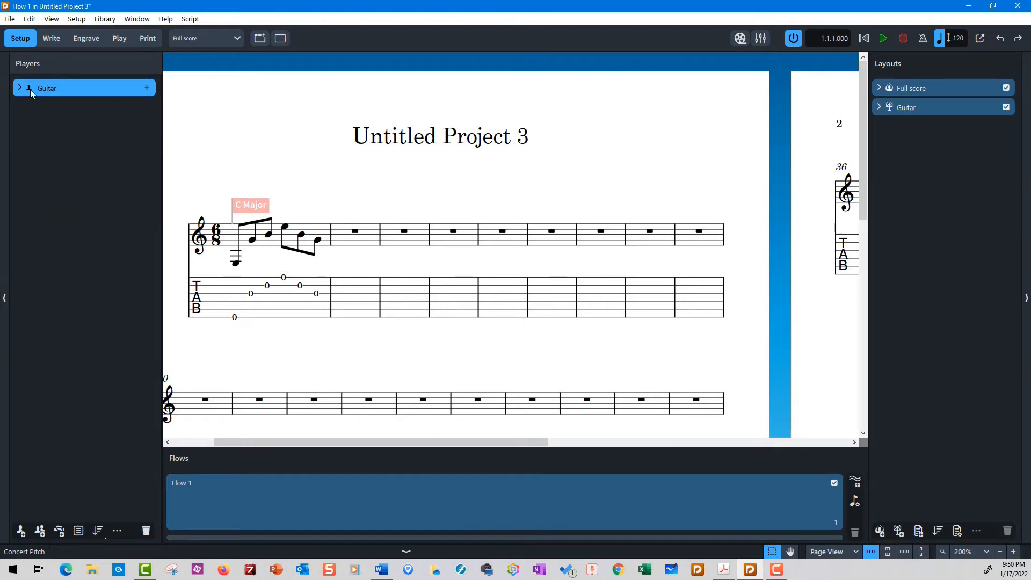
{"action": "mouse_move", "coordinate": [30, 88]}
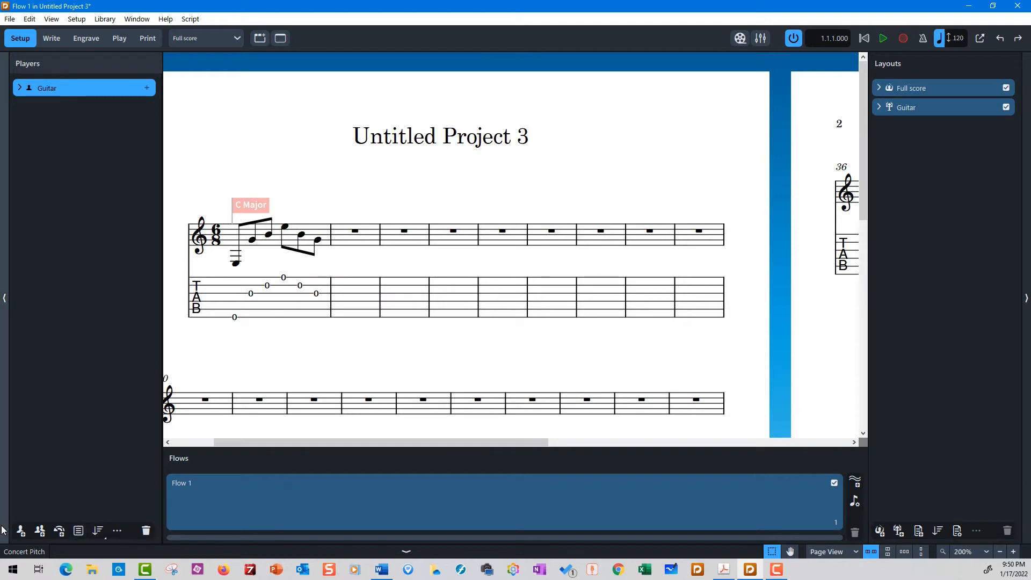
{"action": "left_click", "coordinate": [20, 531]}
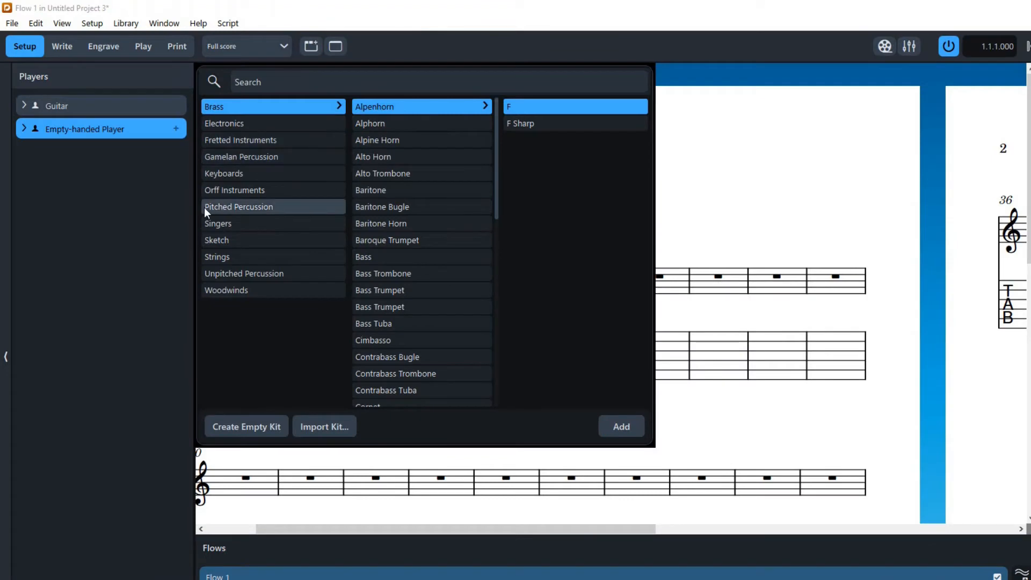
{"action": "mouse_move", "coordinate": [247, 182]}
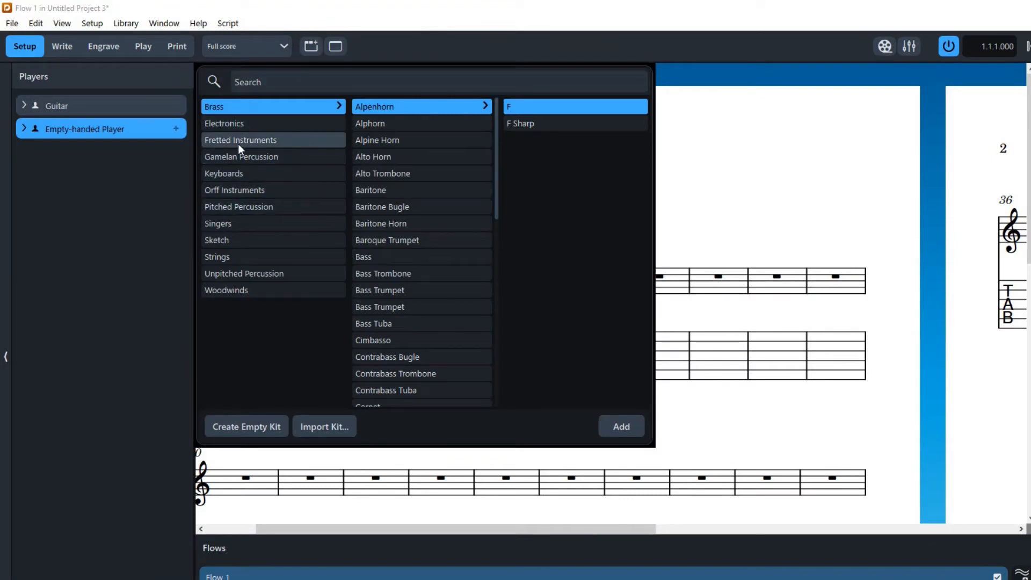
{"action": "left_click", "coordinate": [241, 140]}
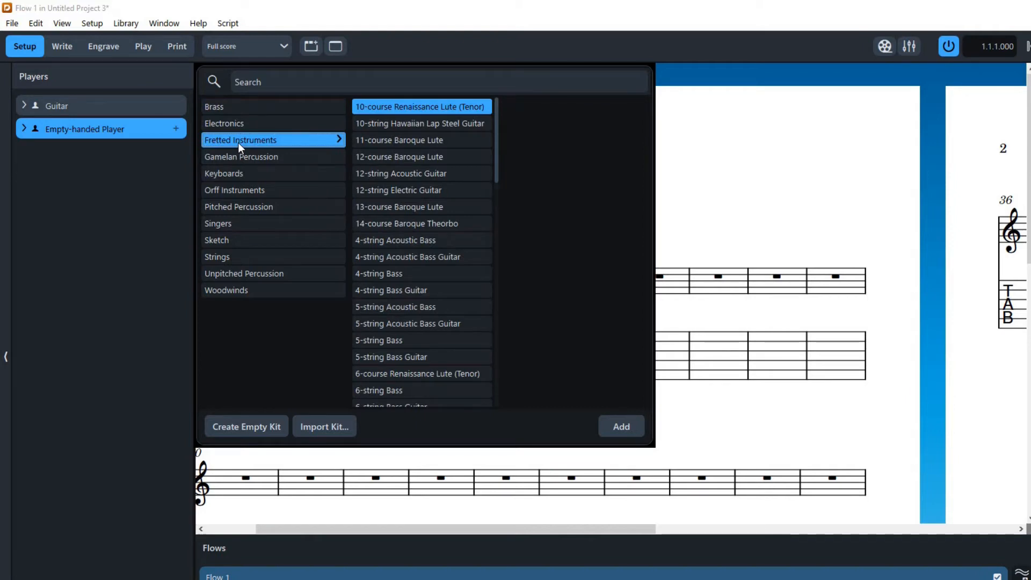
{"action": "mouse_move", "coordinate": [500, 173]}
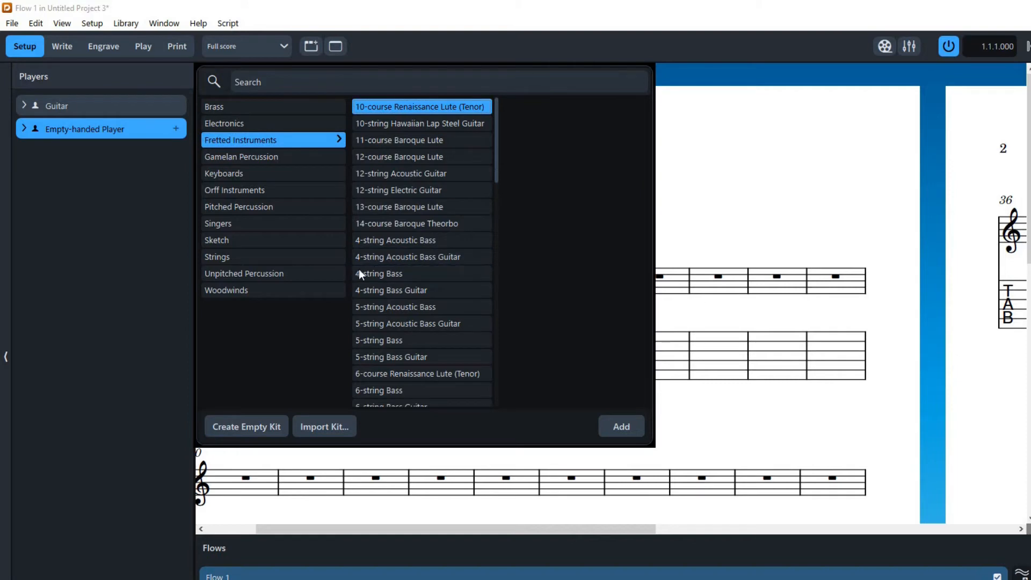
{"action": "mouse_move", "coordinate": [393, 296]}
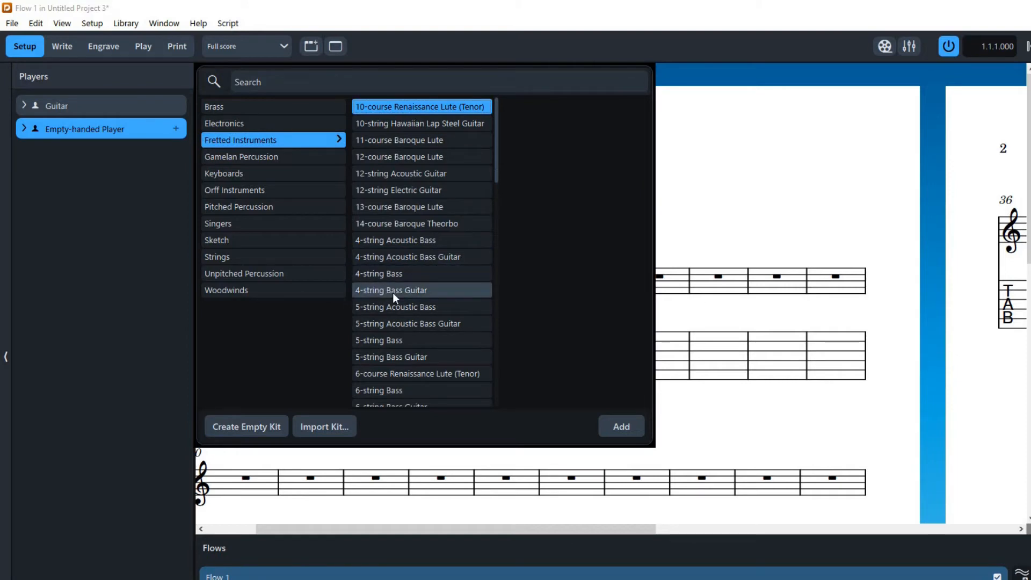
{"action": "left_click", "coordinate": [390, 290]}
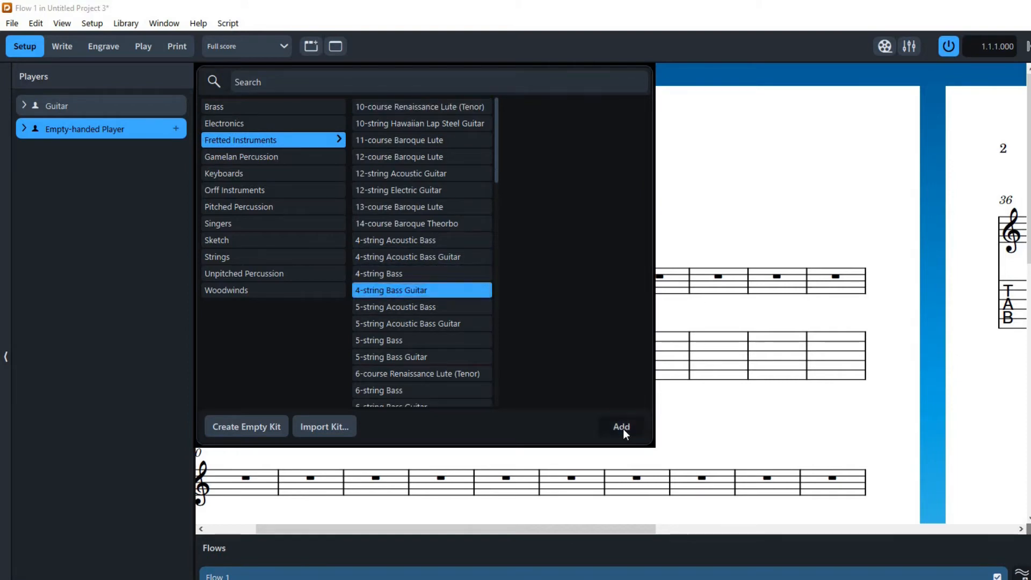
{"action": "left_click", "coordinate": [621, 426]}
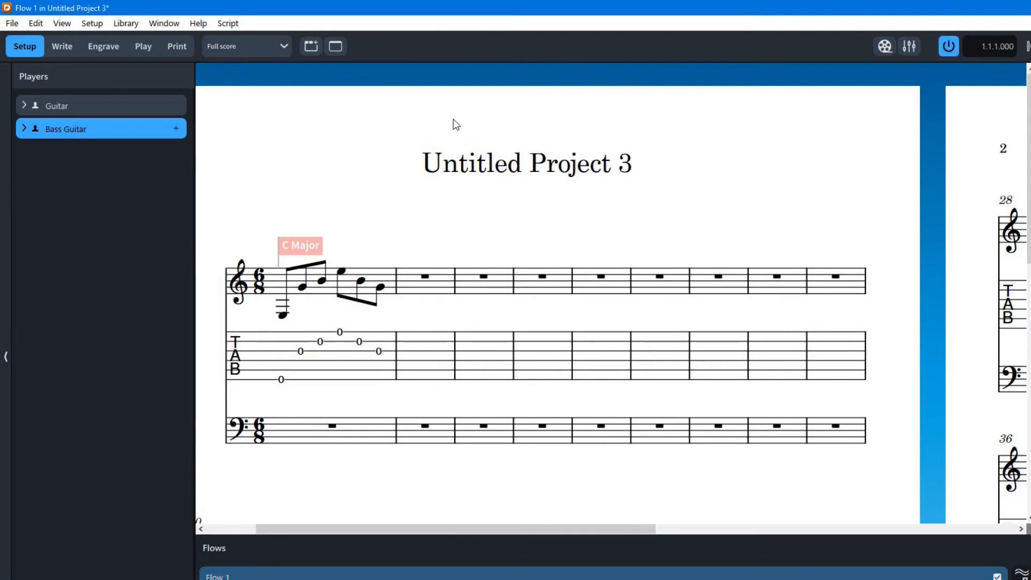
{"action": "mouse_move", "coordinate": [243, 455]}
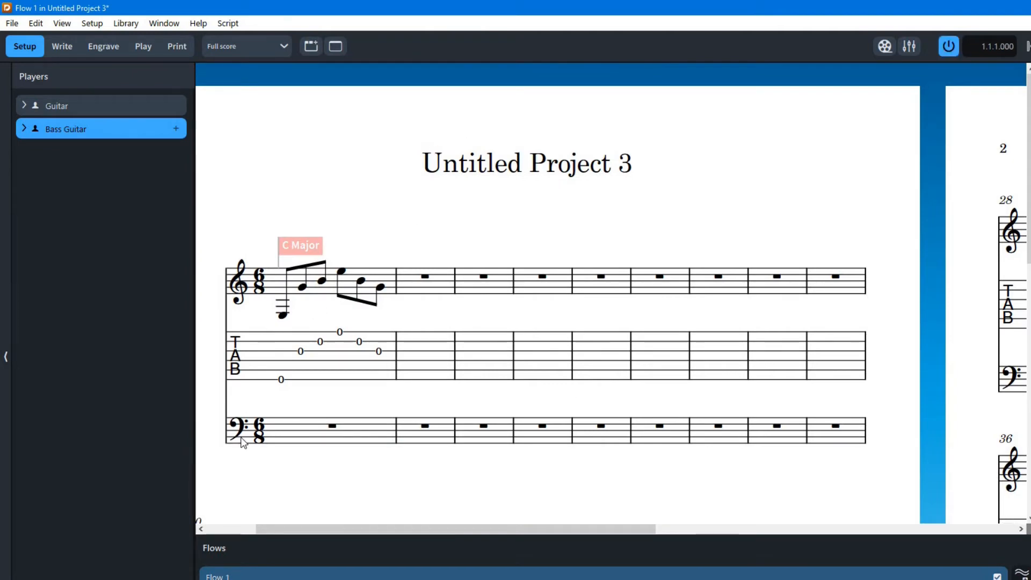
{"action": "mouse_move", "coordinate": [330, 440]}
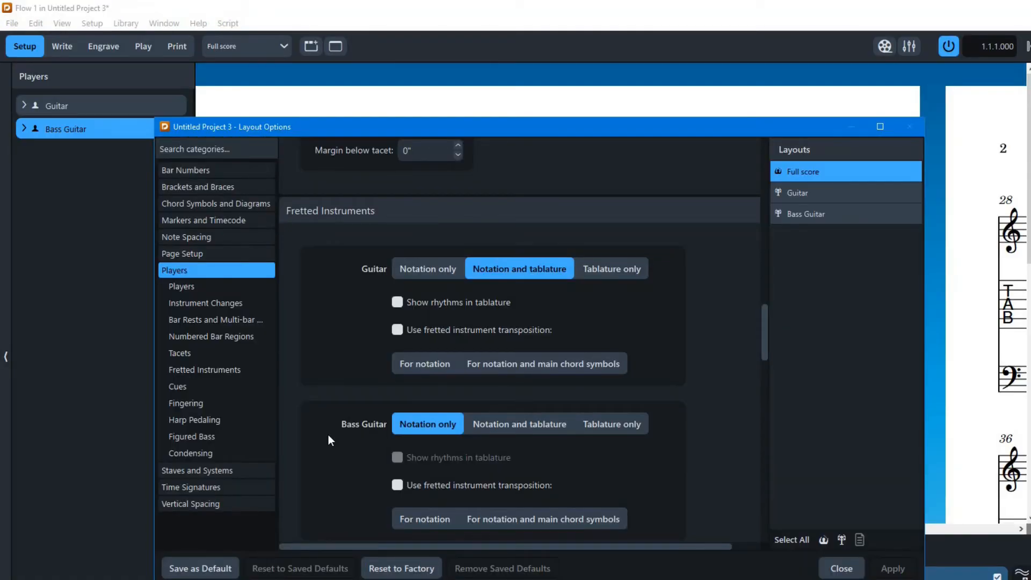
Set the Bass Guitar to Tablature only in Layout Options, apply it and close.
{"action": "left_click", "coordinate": [520, 424]}
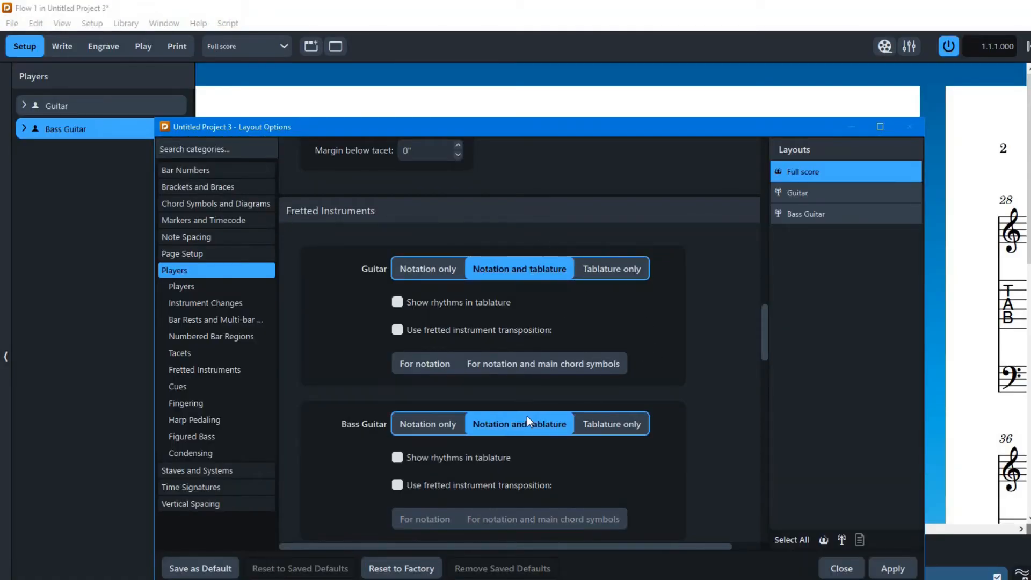
{"action": "mouse_move", "coordinate": [609, 436]}
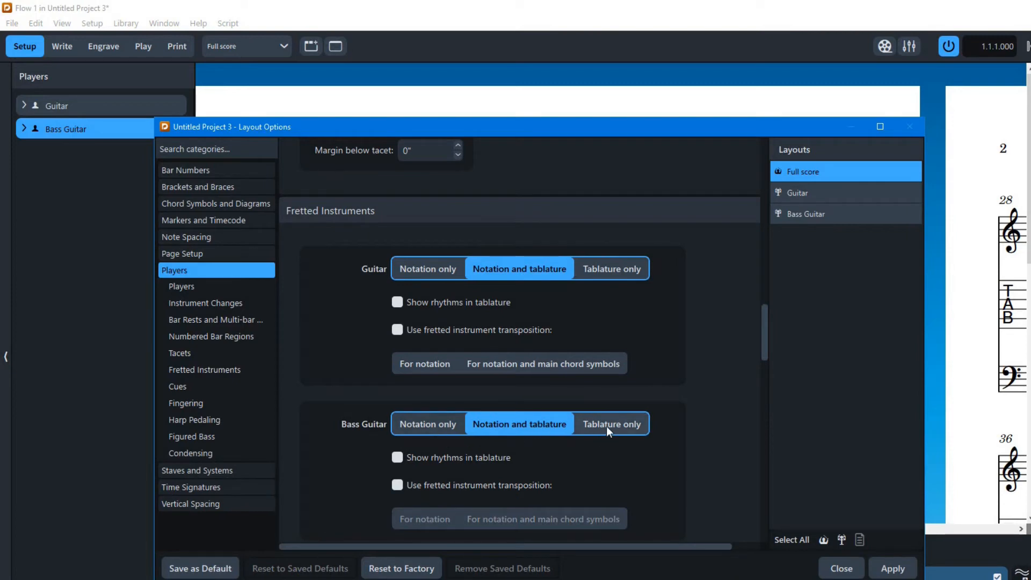
{"action": "mouse_move", "coordinate": [391, 440]}
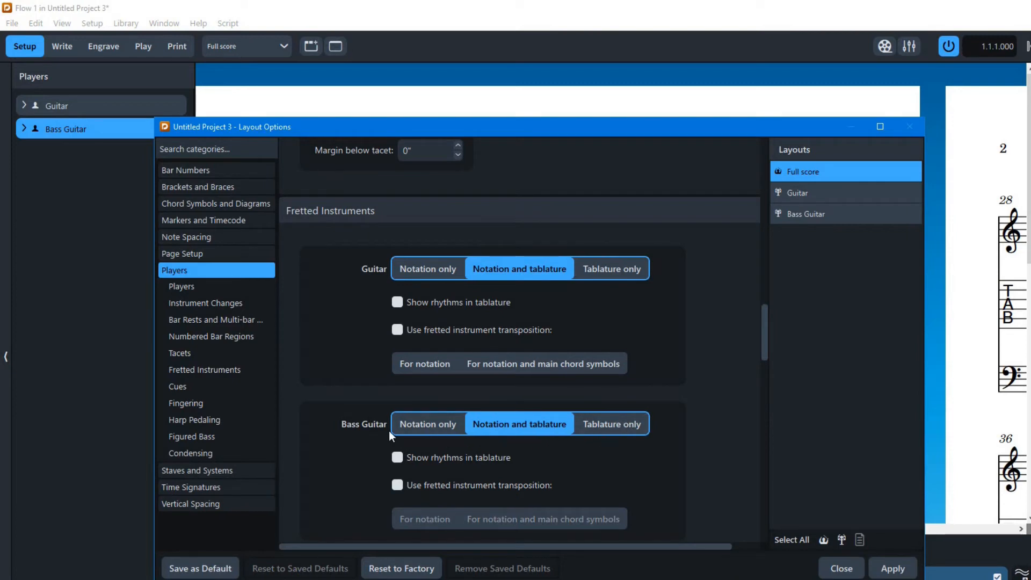
{"action": "mouse_move", "coordinate": [664, 477]}
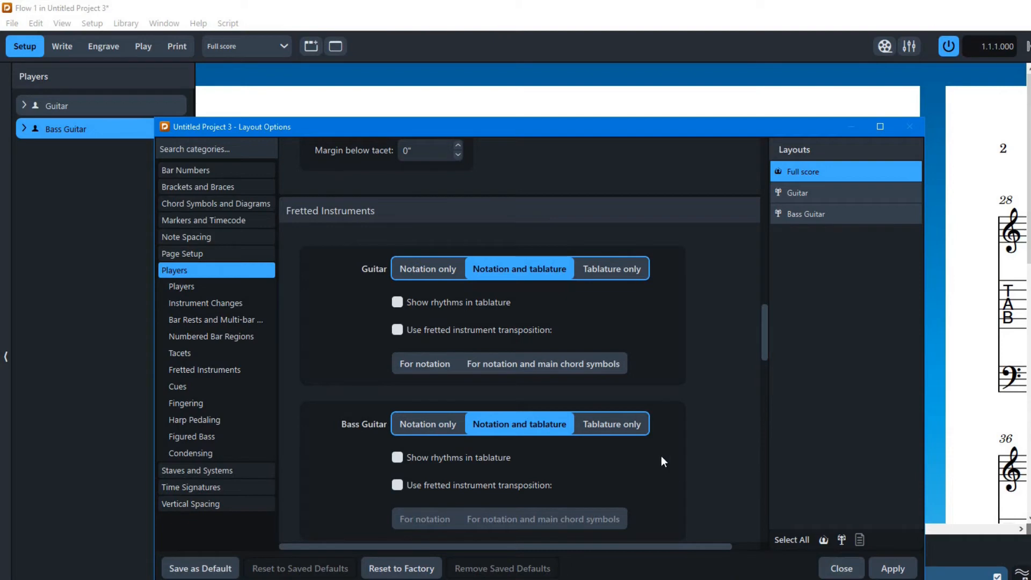
{"action": "left_click", "coordinate": [611, 424]}
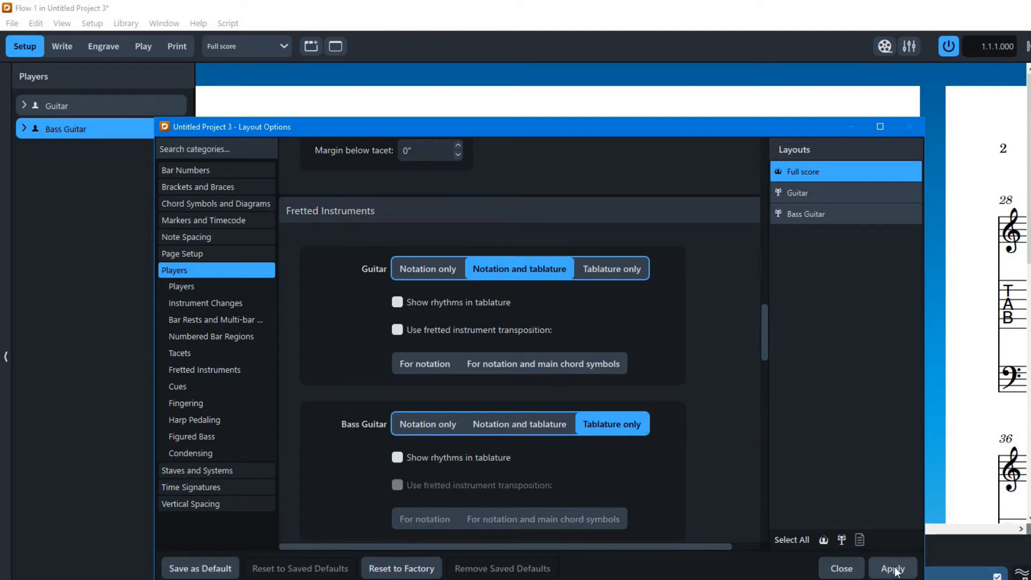
{"action": "left_click", "coordinate": [894, 567]}
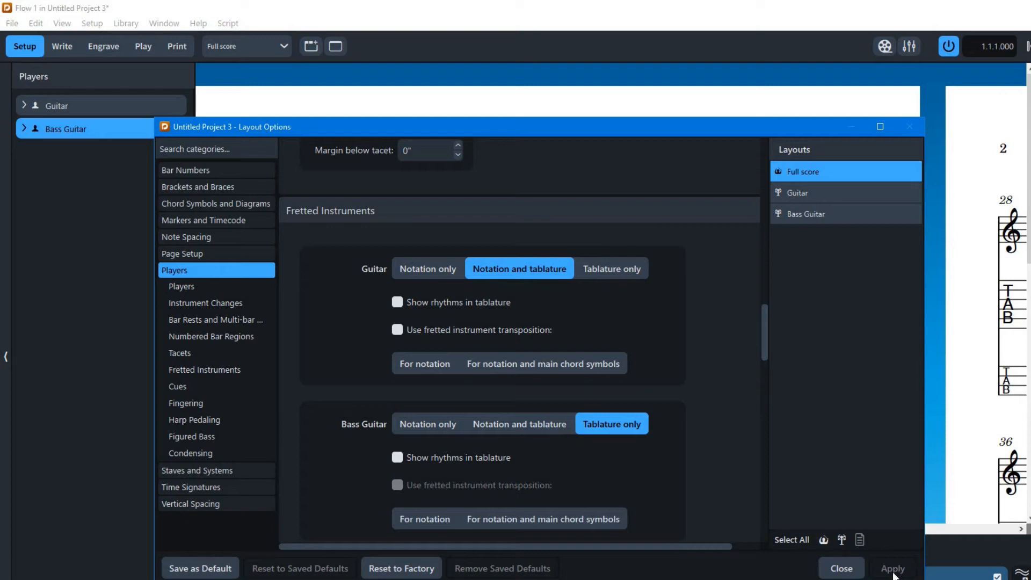
{"action": "mouse_move", "coordinate": [844, 576]}
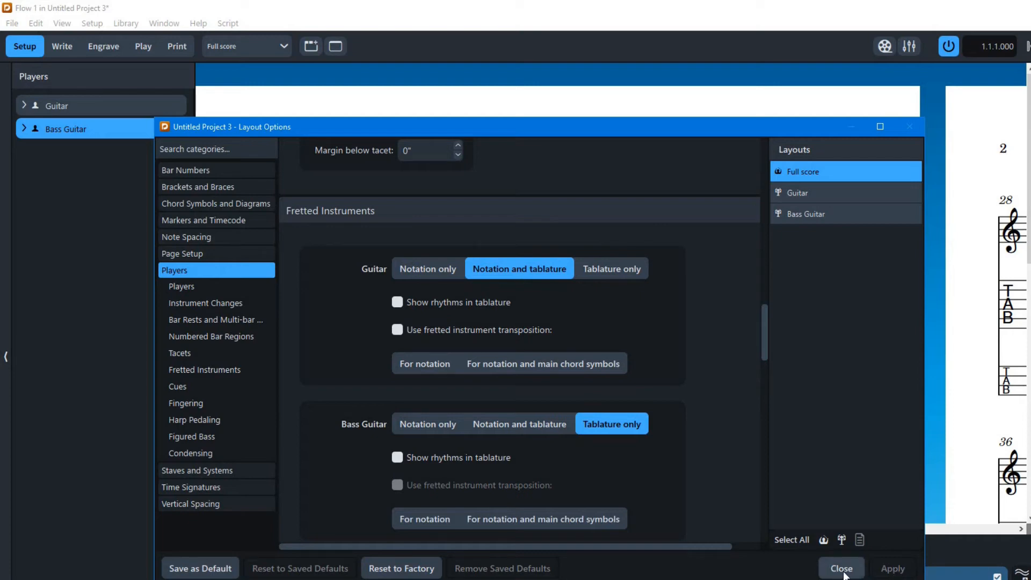
{"action": "left_click", "coordinate": [842, 568]}
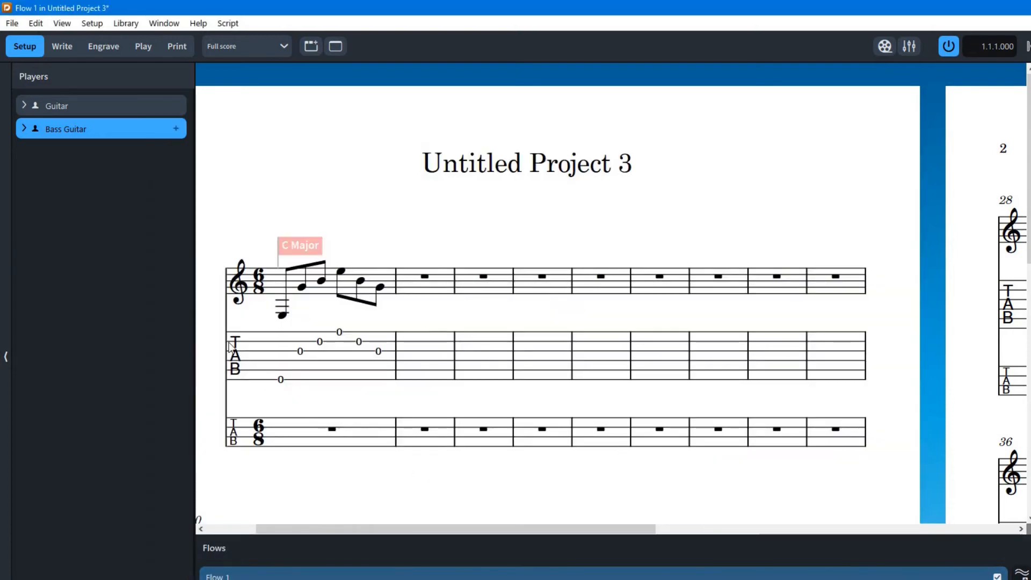
{"action": "mouse_move", "coordinate": [245, 386]}
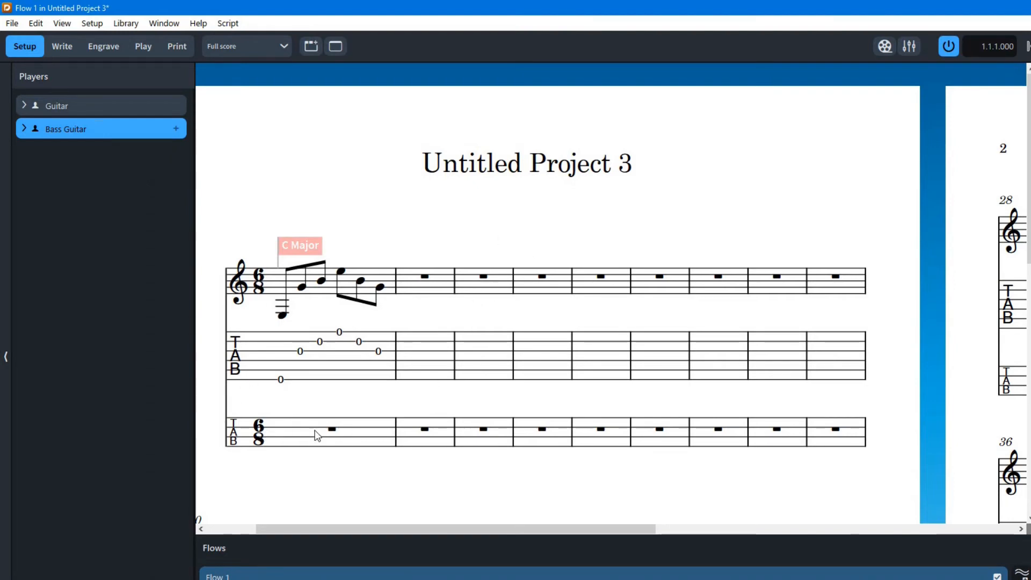
{"action": "left_click", "coordinate": [61, 46]}
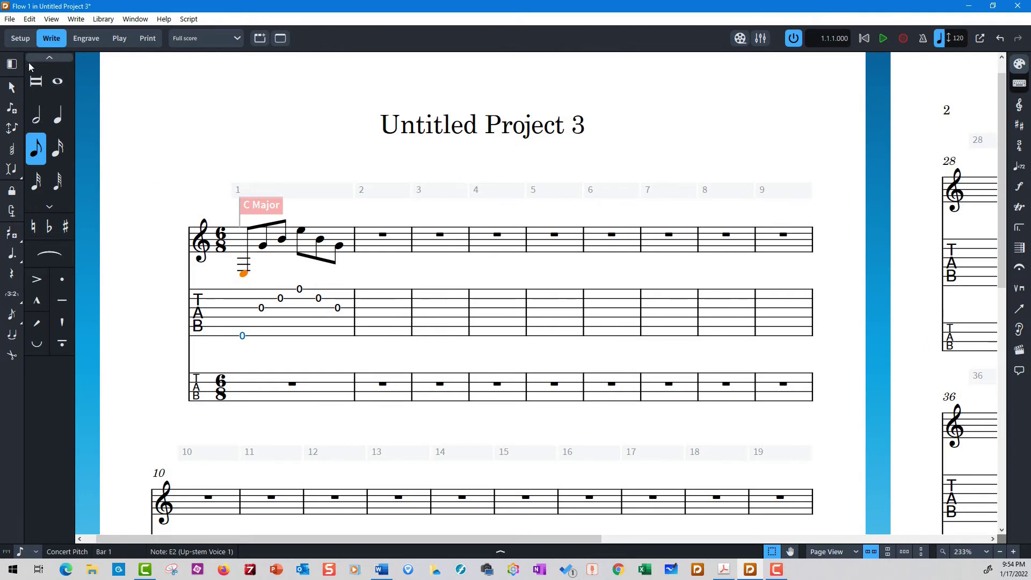
{"action": "mouse_move", "coordinate": [219, 305]}
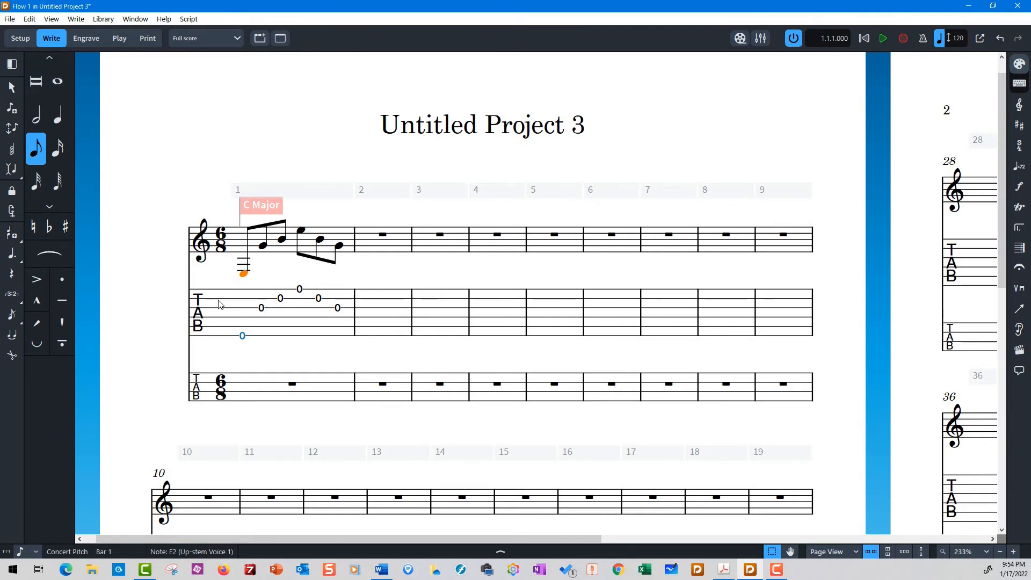
{"action": "left_click", "coordinate": [19, 38]}
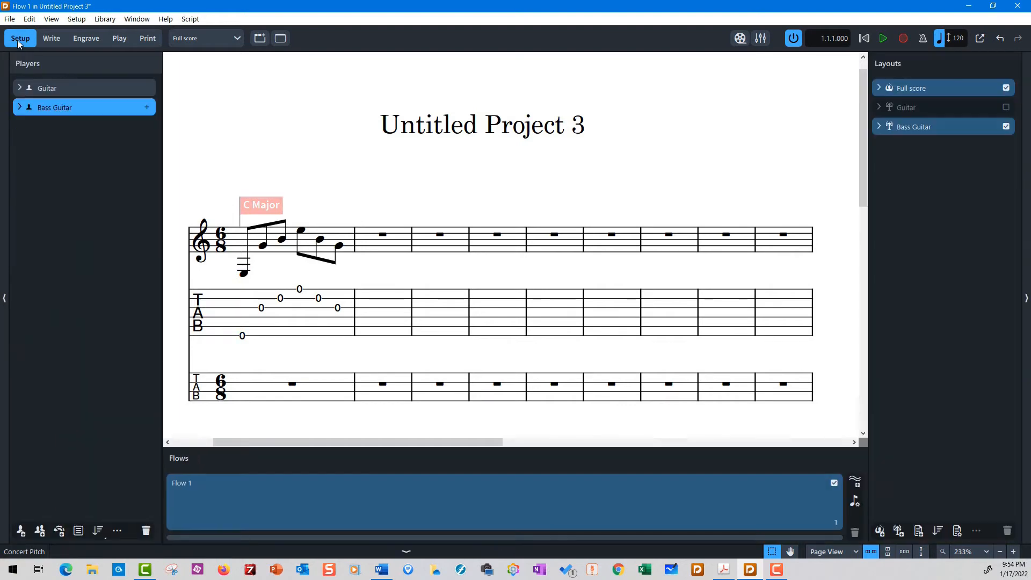